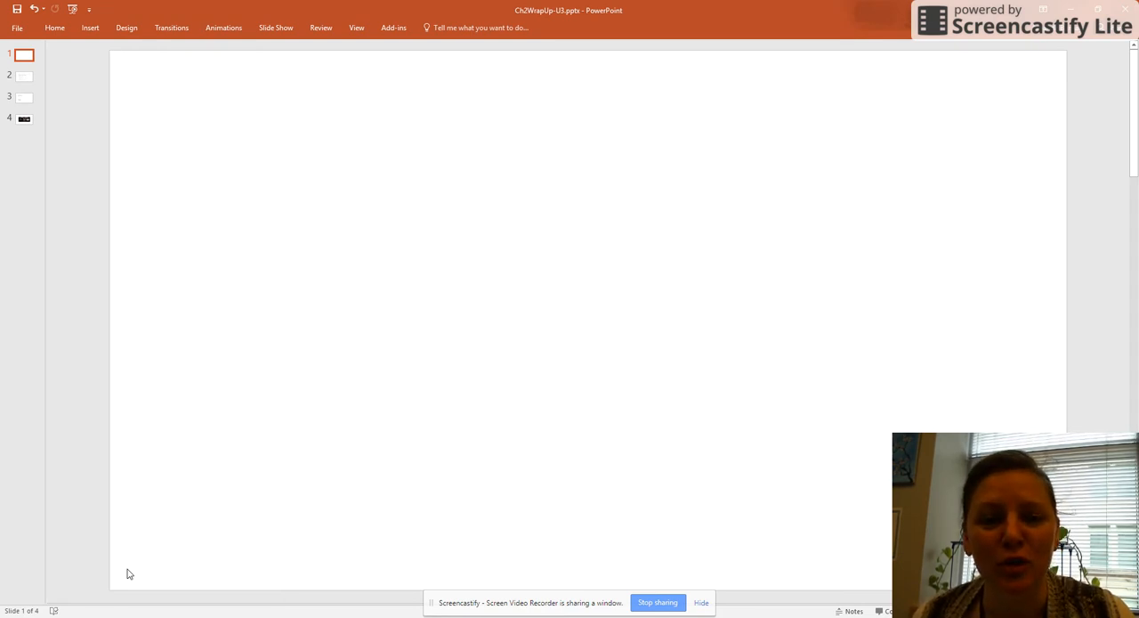
{"action": "mouse_move", "coordinate": [2, 481]}
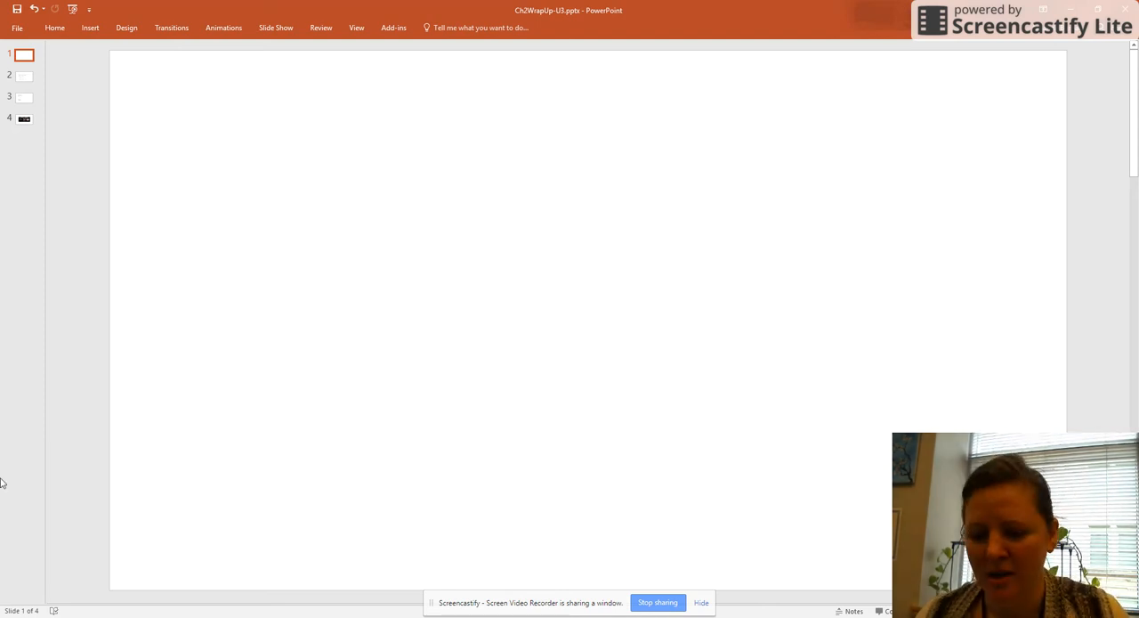
Step: Show slide 2, the tuition quiz question with its answer results table
{"action": "left_click", "coordinate": [23, 76]}
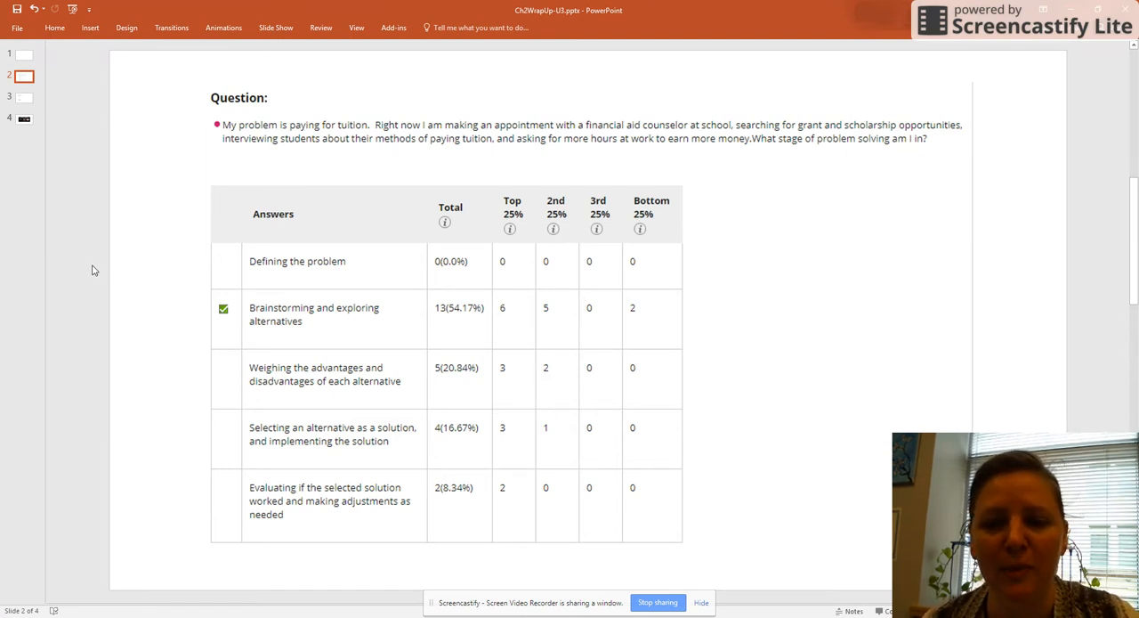
{"action": "mouse_move", "coordinate": [97, 268]}
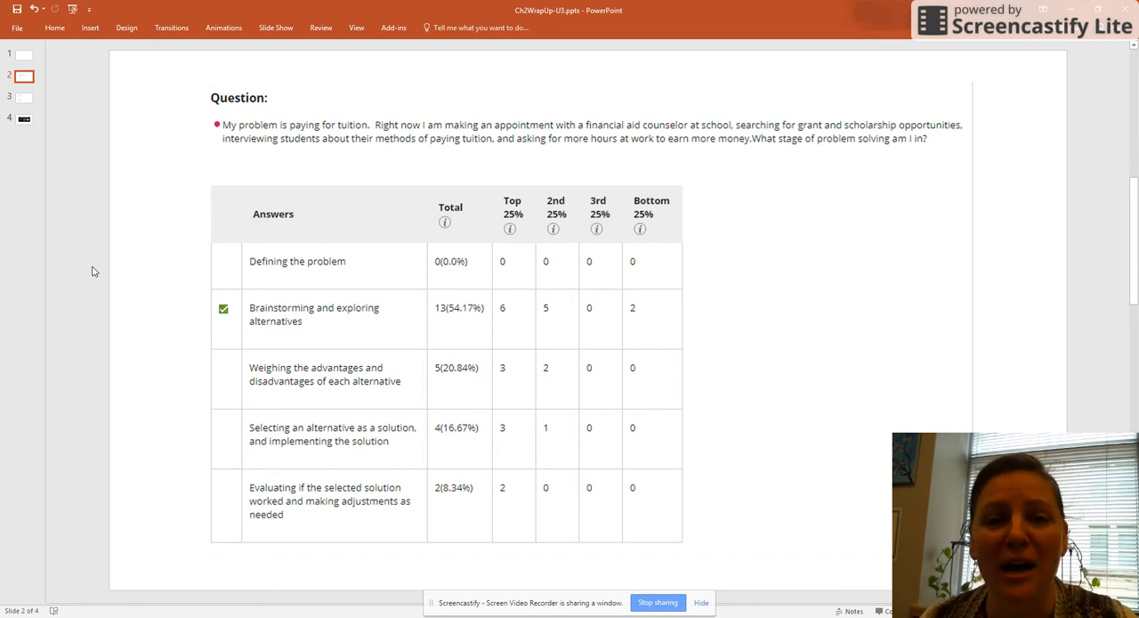
{"action": "mouse_move", "coordinate": [18, 149]}
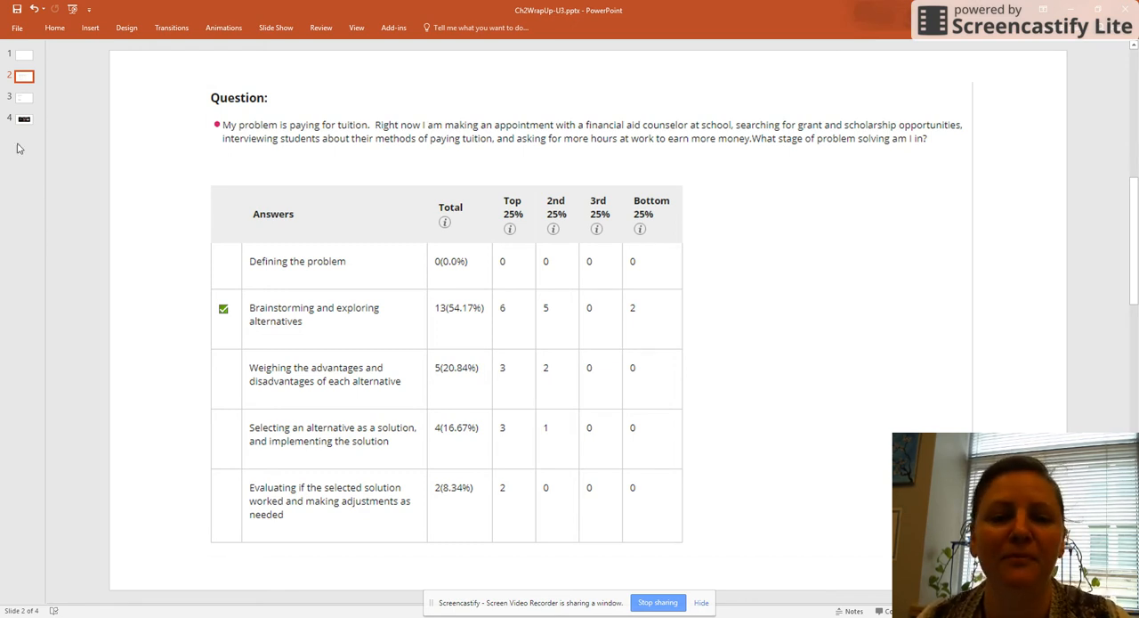
Step: Show slide 3, 'Looking ahead…', listing Unit 3, meme, survey, midterm and concept map
{"action": "left_click", "coordinate": [24, 98]}
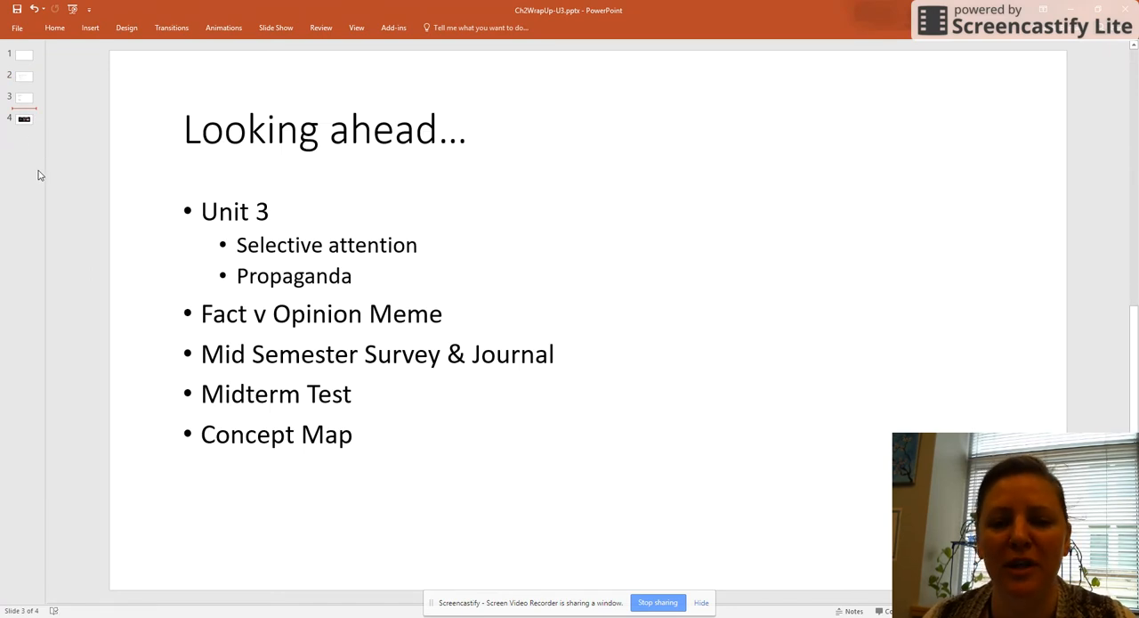
{"action": "mouse_move", "coordinate": [38, 185]}
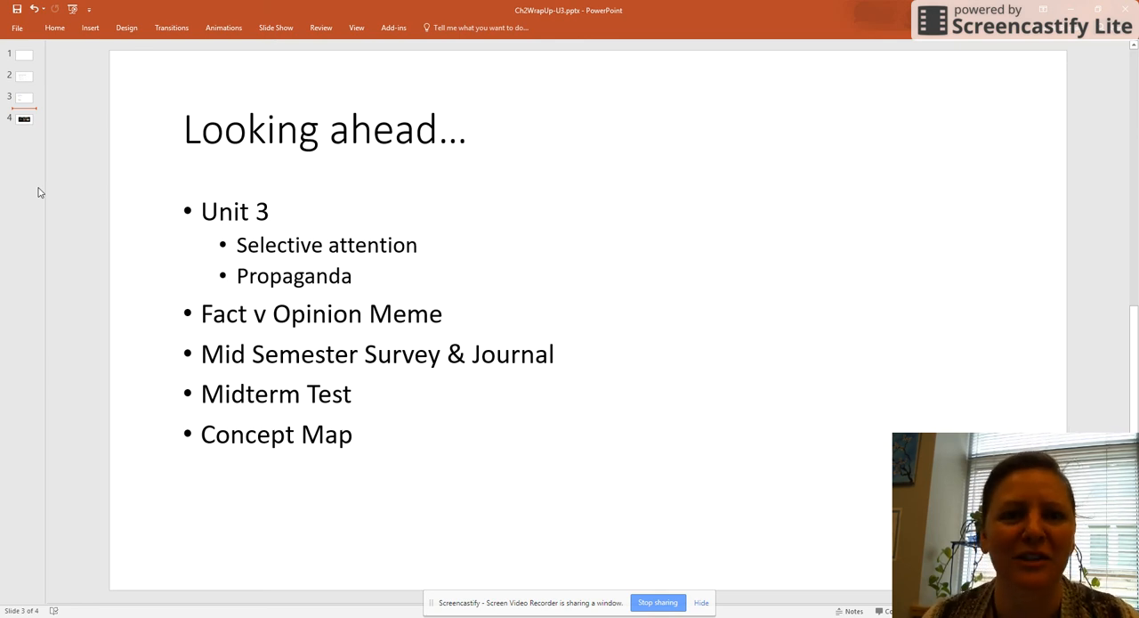
{"action": "mouse_move", "coordinate": [32, 195]}
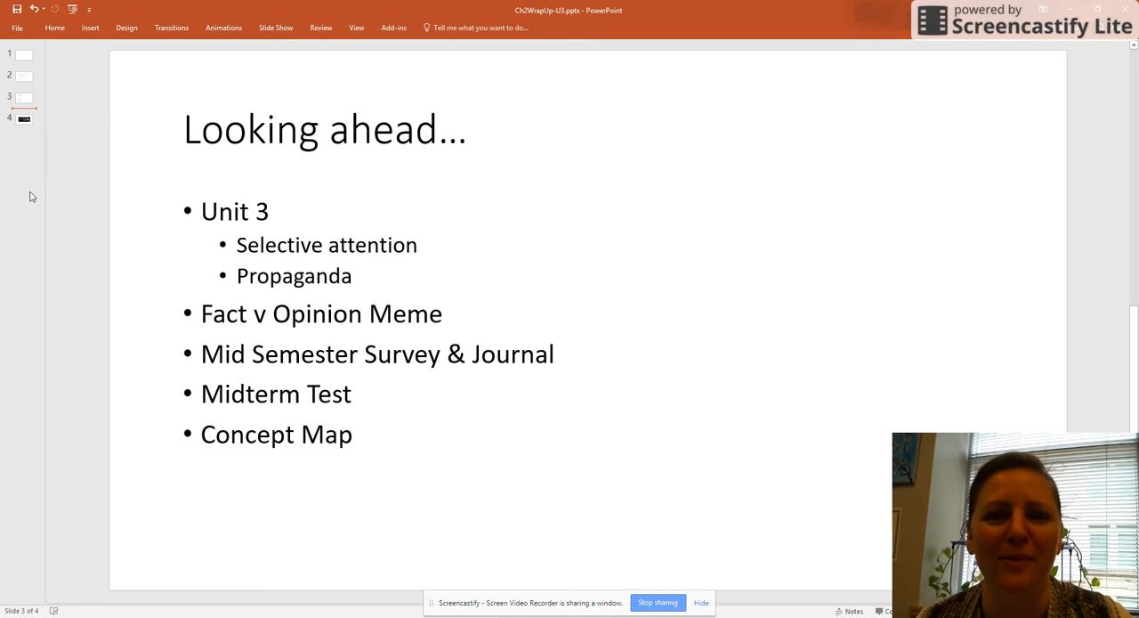
{"action": "mouse_move", "coordinate": [40, 176]}
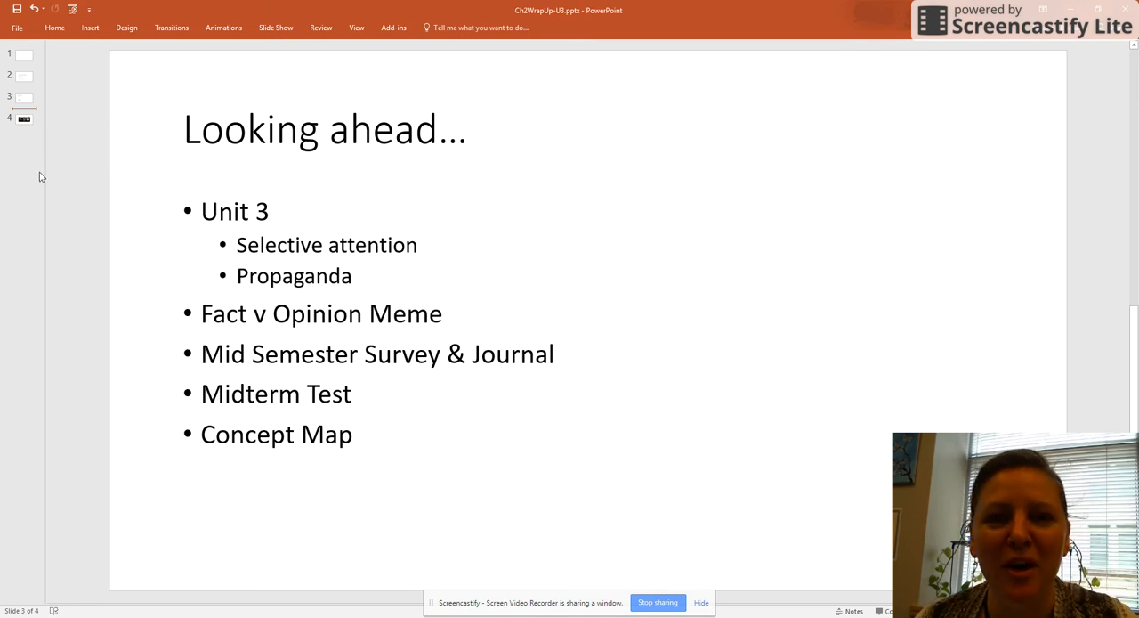
Step: Show slide 4, the final 'Spring Break' perception-versus-fact meme
{"action": "left_click", "coordinate": [23, 118]}
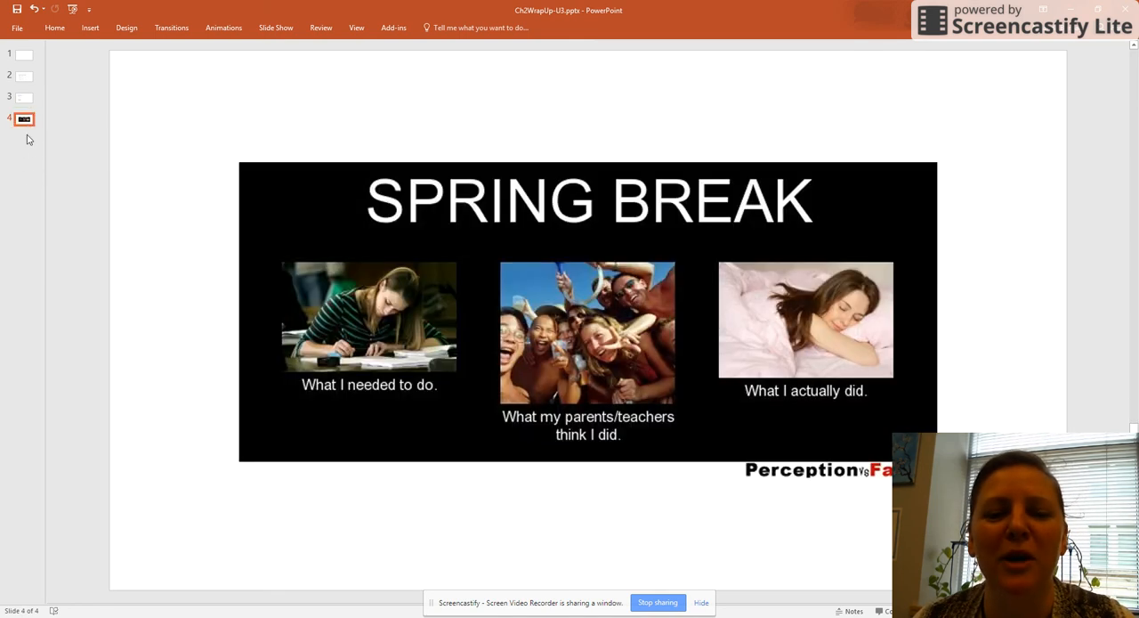